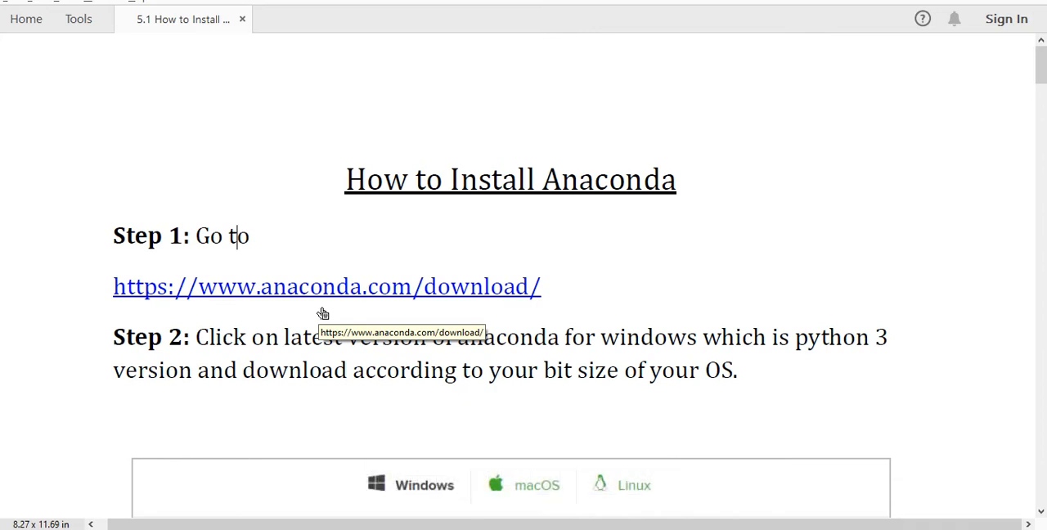
mouse_move(491, 392)
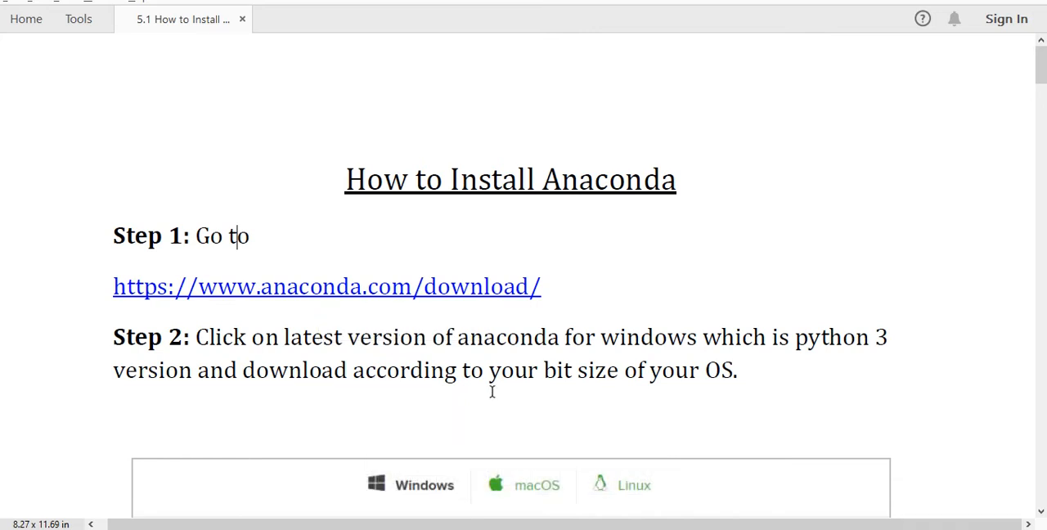
- Scroll to the Anaconda 2019.10 Windows installers and cancel the new Python 3.7 download
scroll(down, 3)
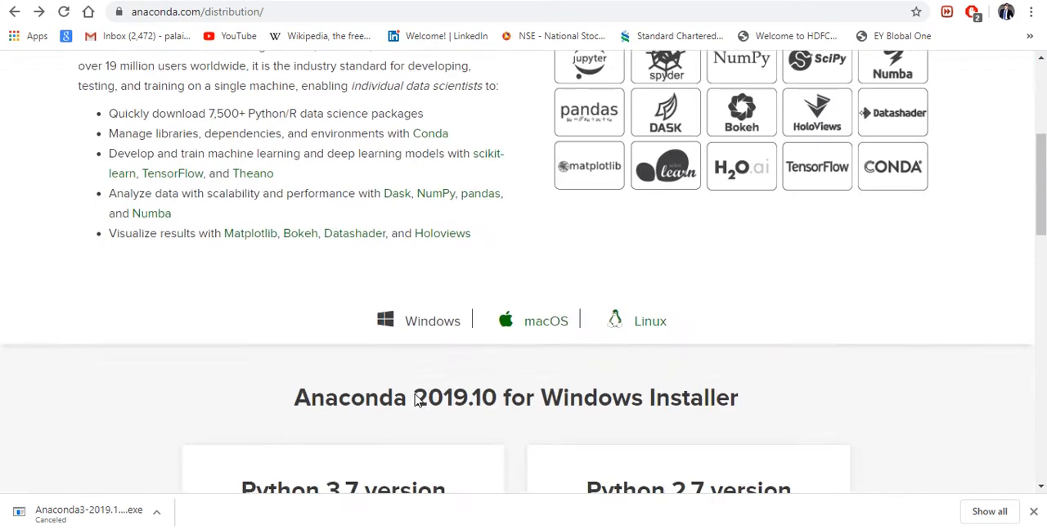
scroll(down, 3)
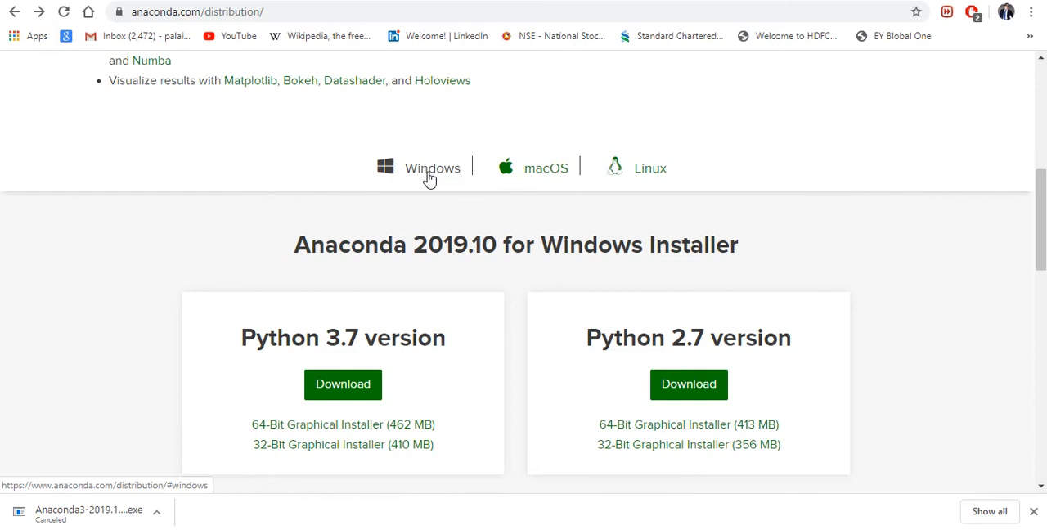
mouse_move(449, 216)
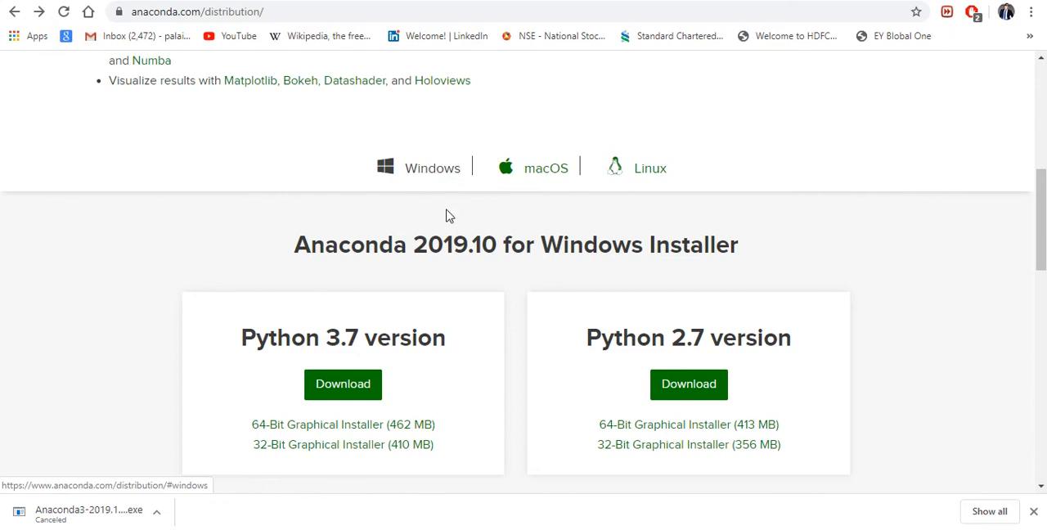
scroll(down, 3)
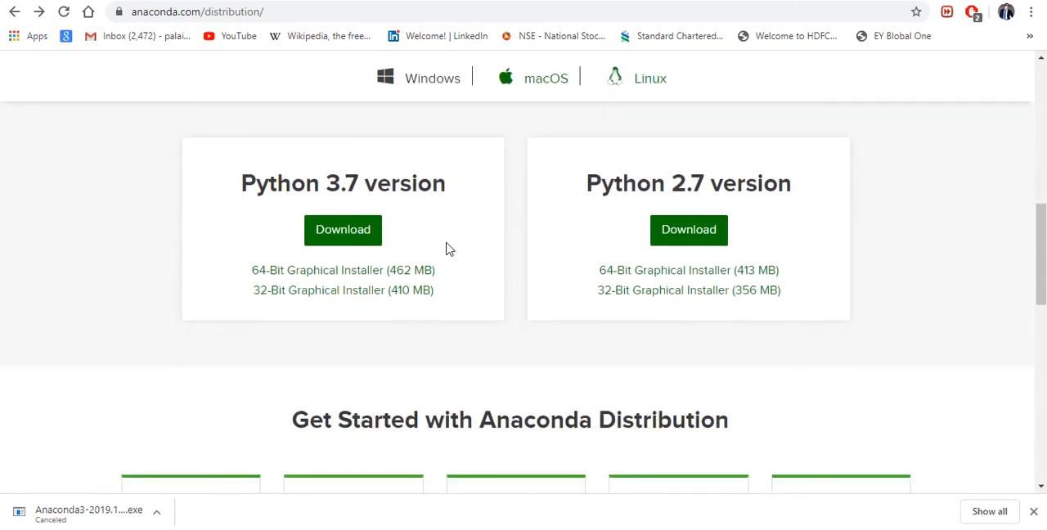
mouse_move(400, 195)
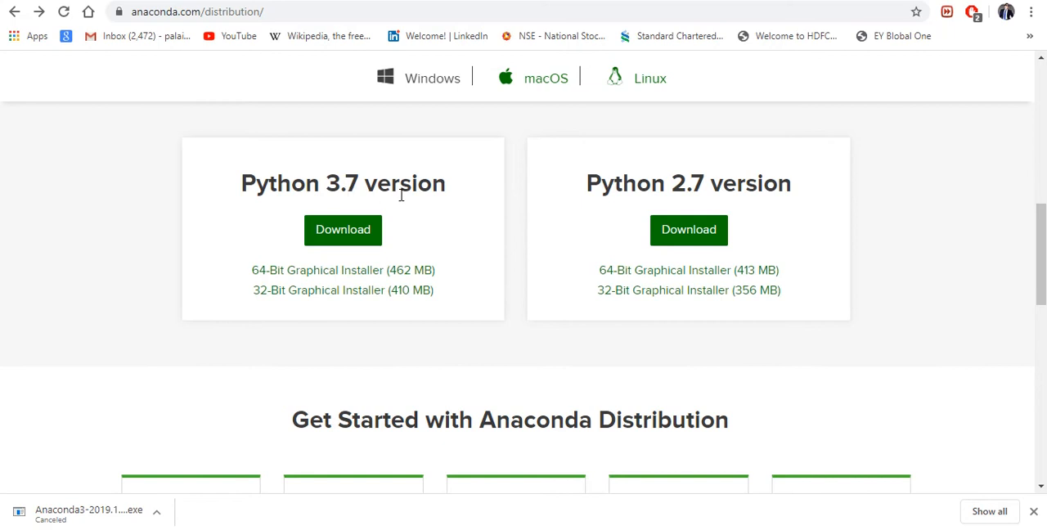
mouse_move(355, 301)
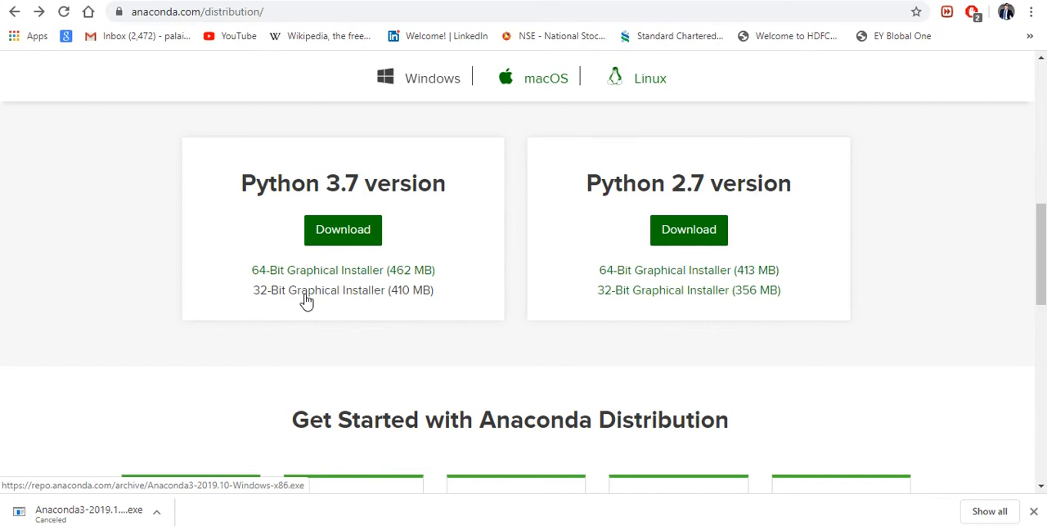
mouse_move(128, 315)
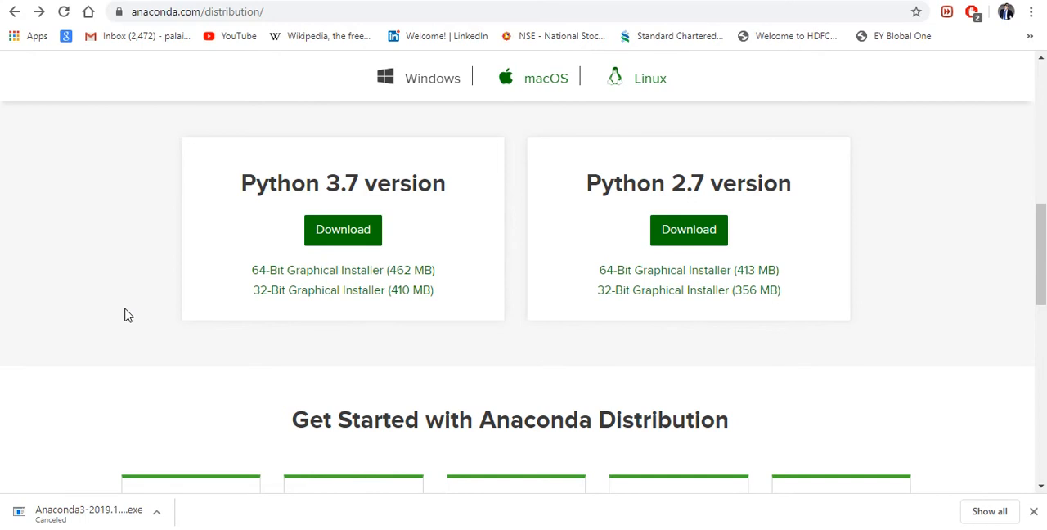
mouse_move(307, 270)
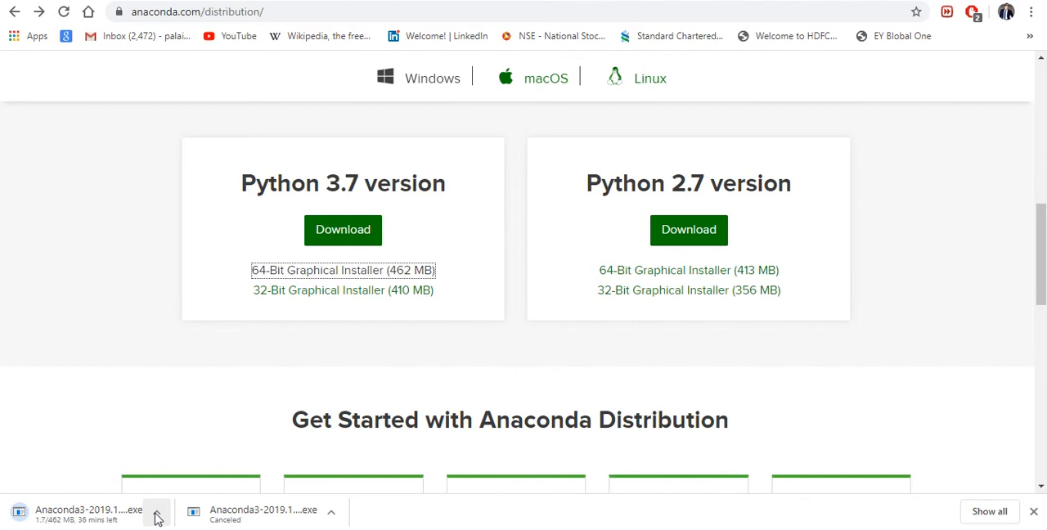
click(157, 511)
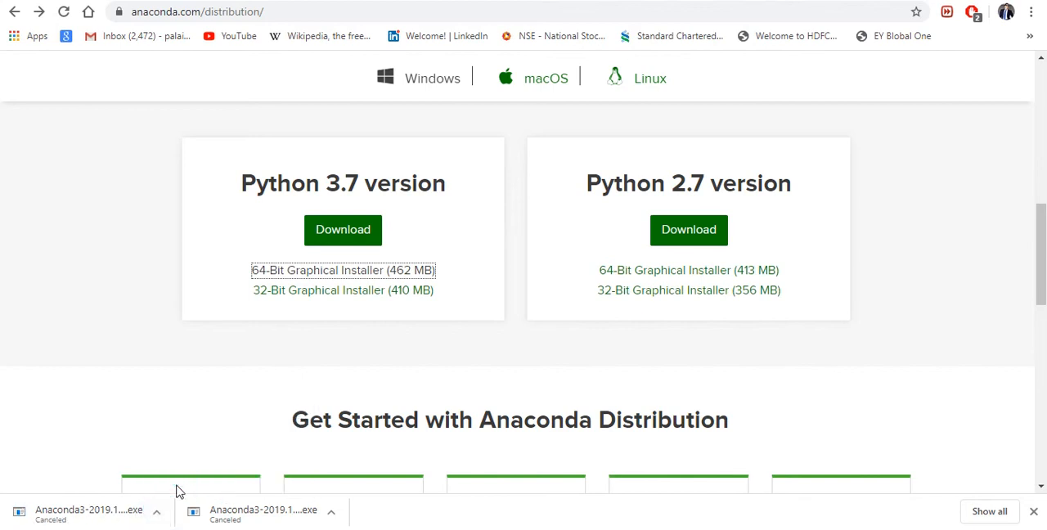
mouse_move(127, 481)
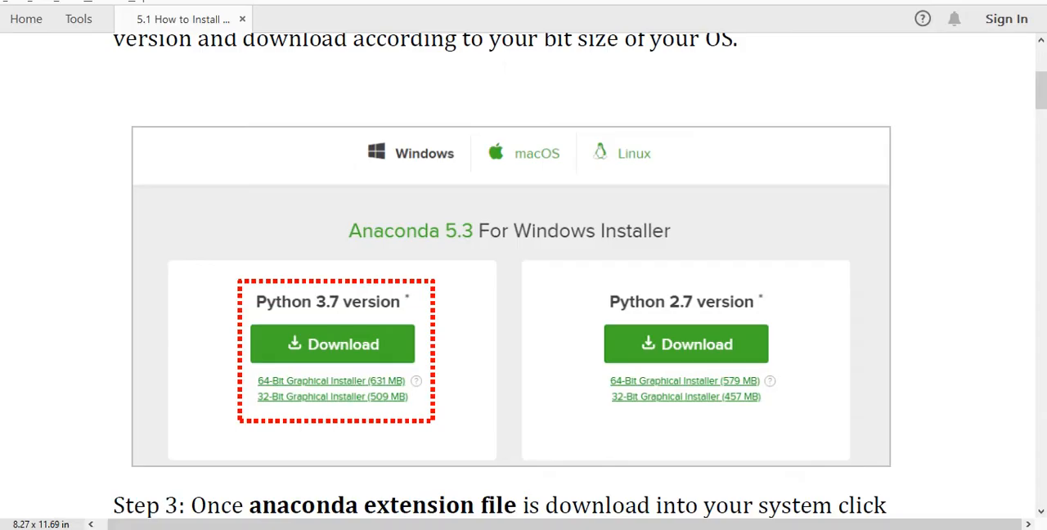
- Scroll the install guide through Steps 3 and 4 to the Advanced Installation Options screenshot
click(332, 344)
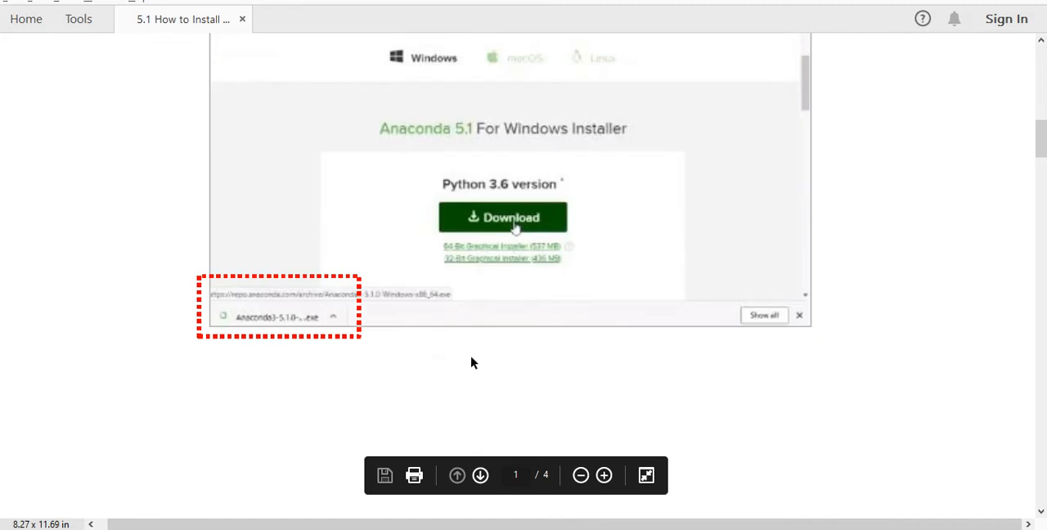
scroll(down, 3)
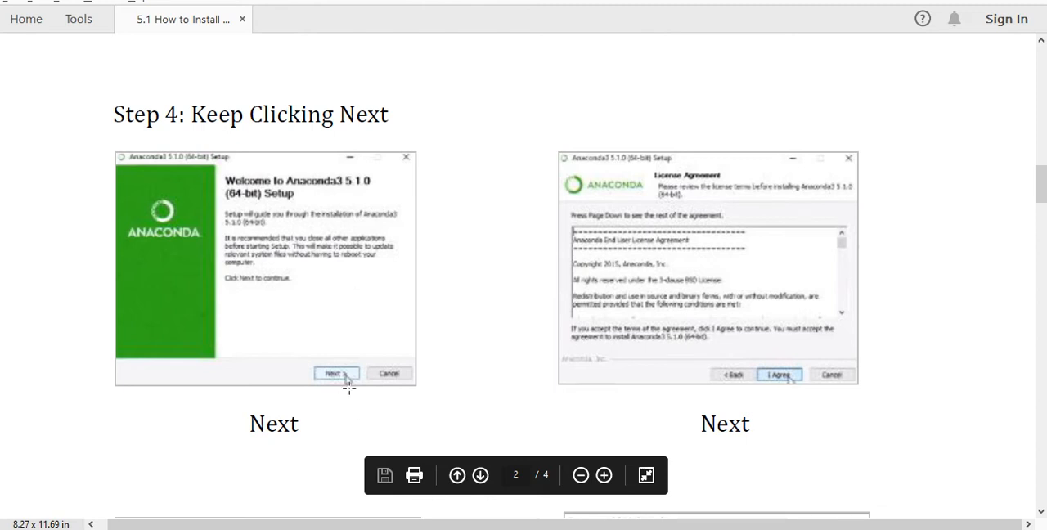
scroll(down, 3)
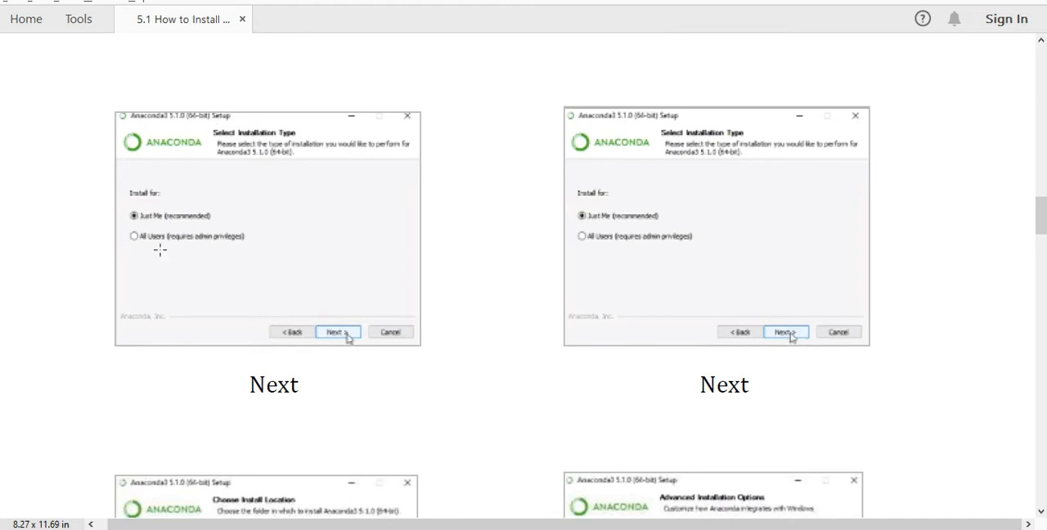
mouse_move(156, 225)
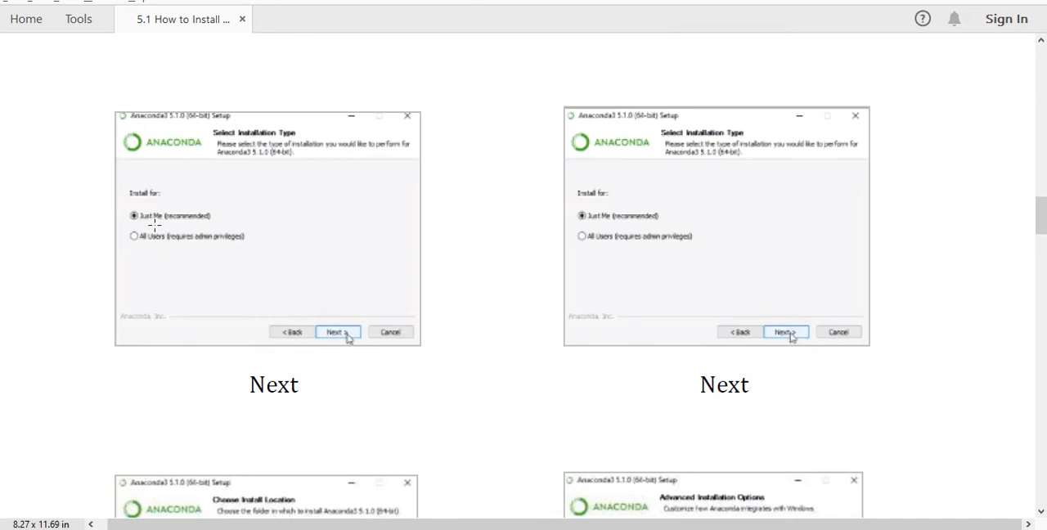
mouse_move(507, 350)
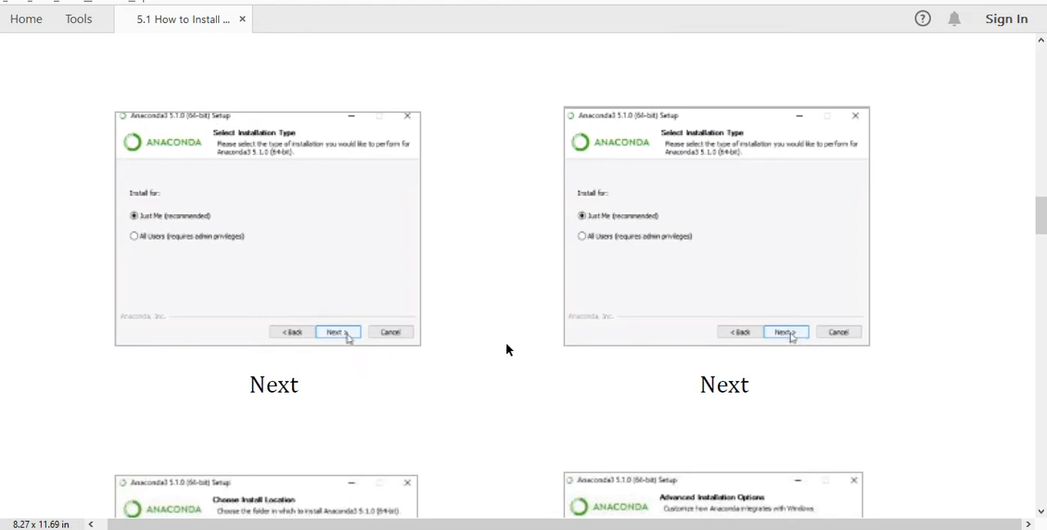
scroll(down, 3)
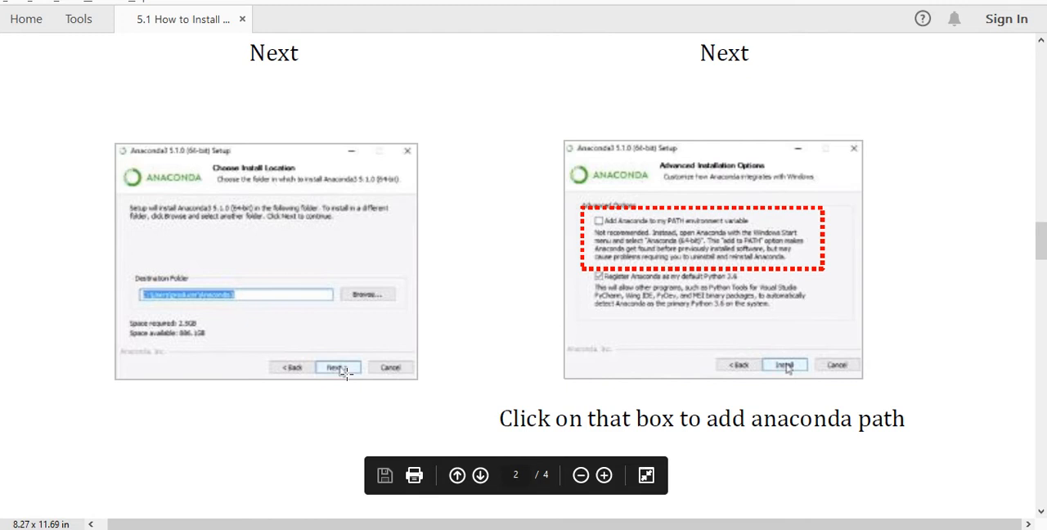
mouse_move(315, 276)
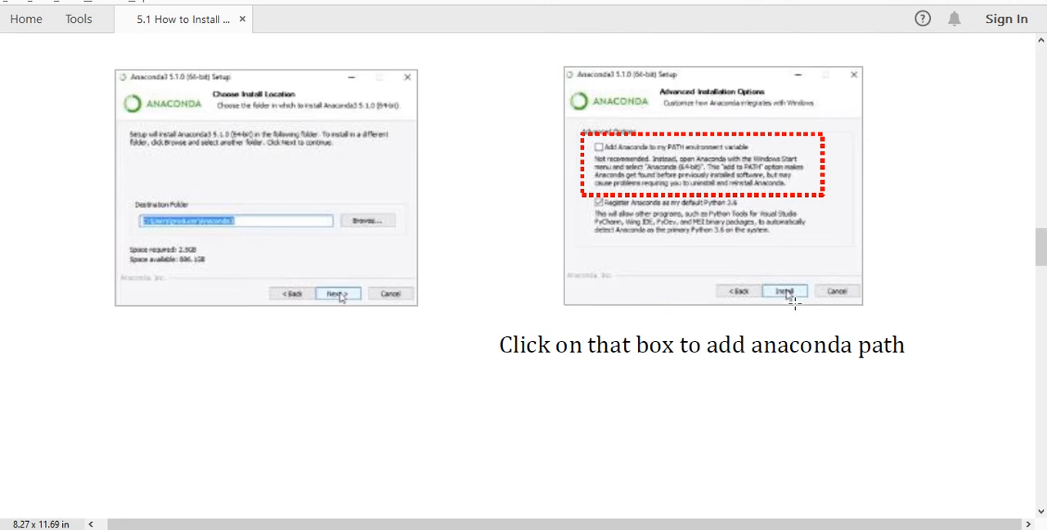
- Scroll past the Finish screenshots to Step 5, 'Go to Search and Type Anaconda Prompt'
scroll(down, 3)
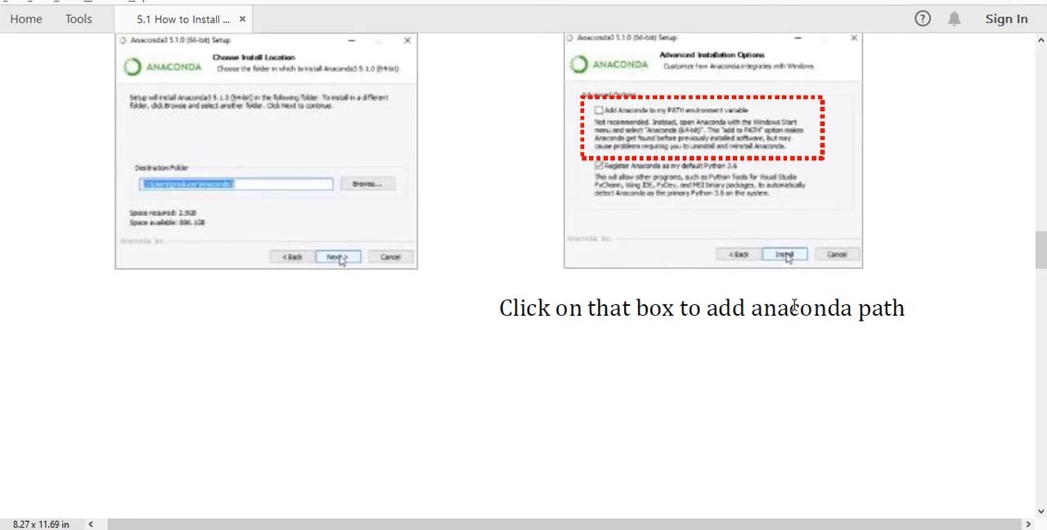
scroll(down, 3)
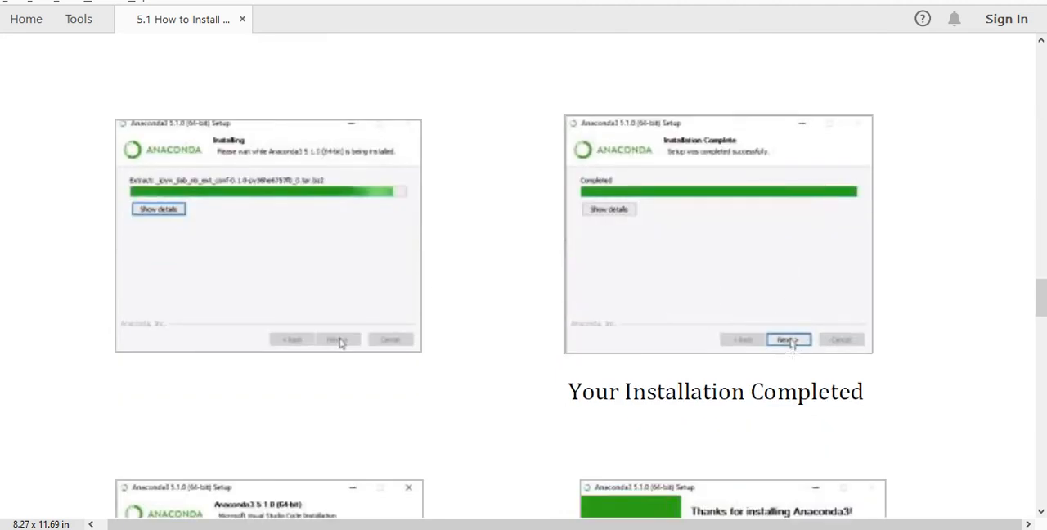
scroll(down, 3)
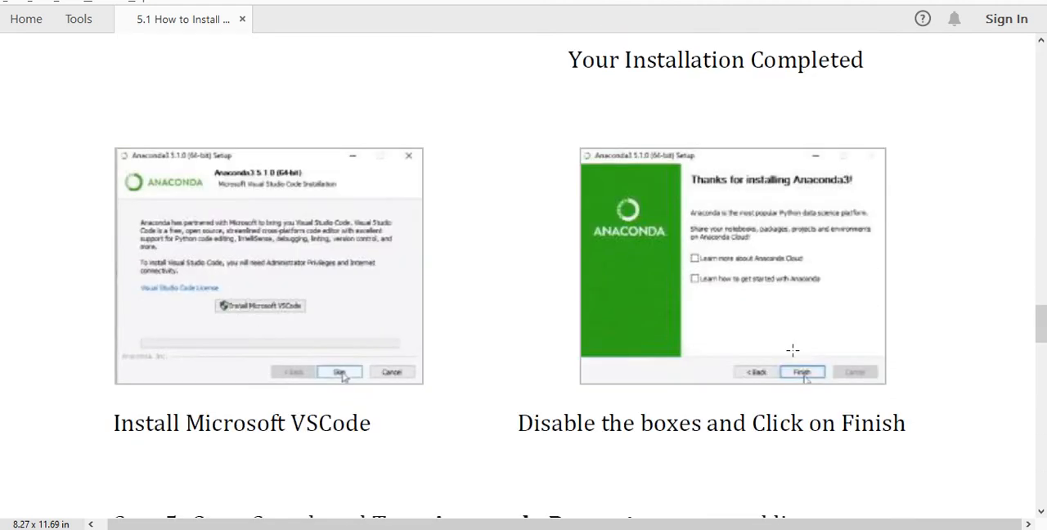
scroll(down, 3)
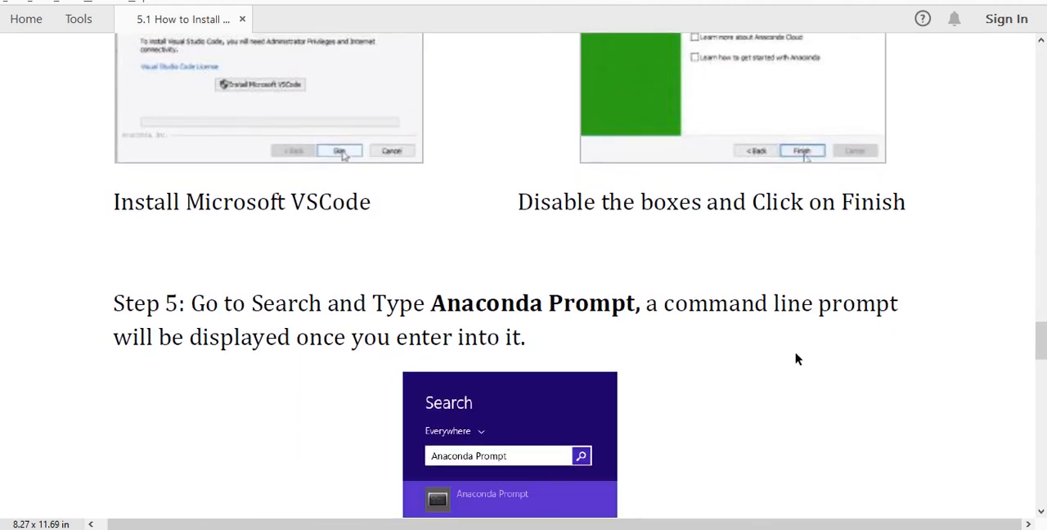
scroll(down, 3)
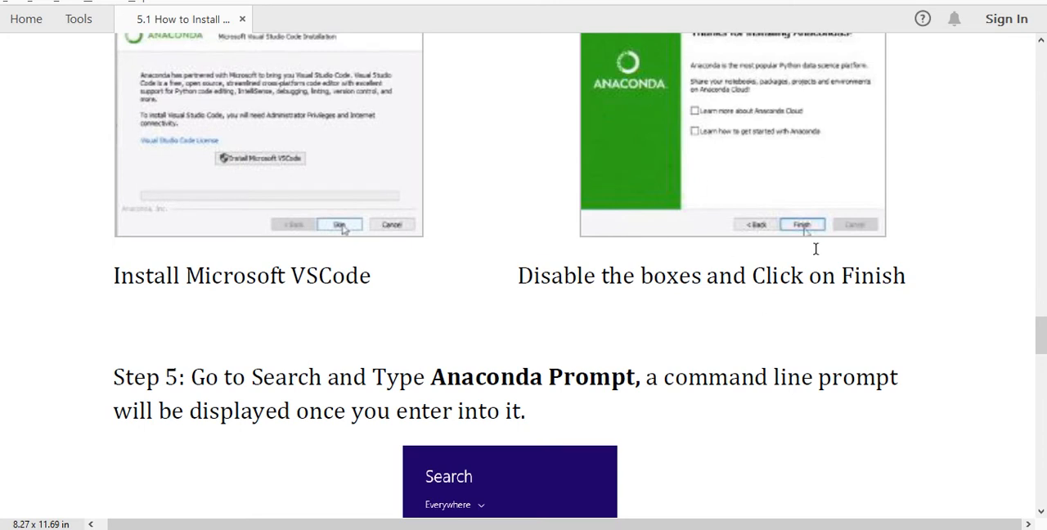
scroll(down, 3)
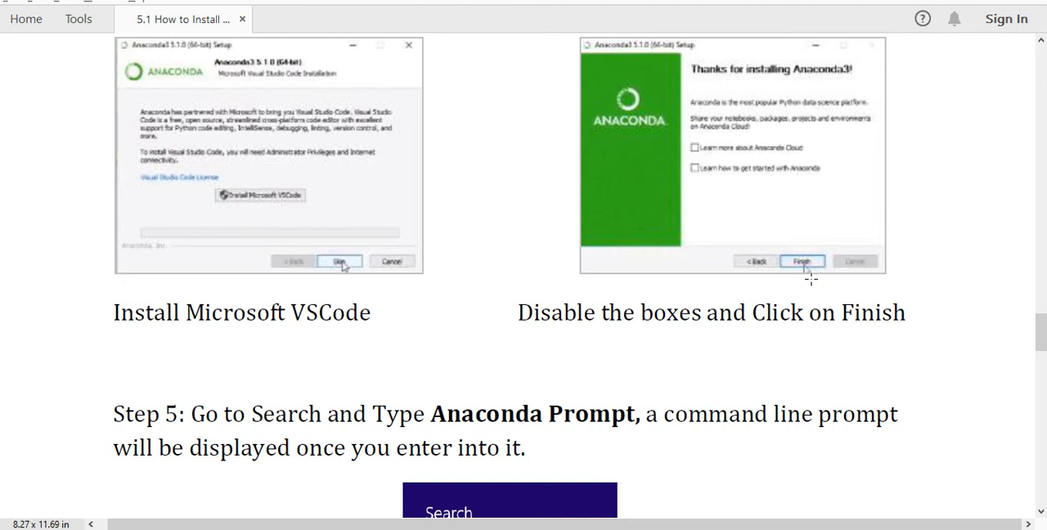
scroll(down, 3)
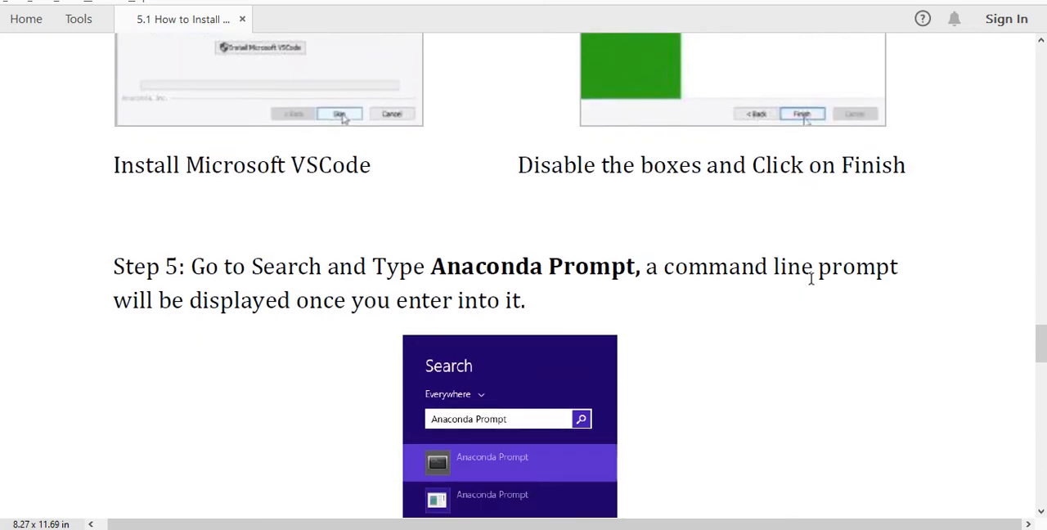
scroll(down, 3)
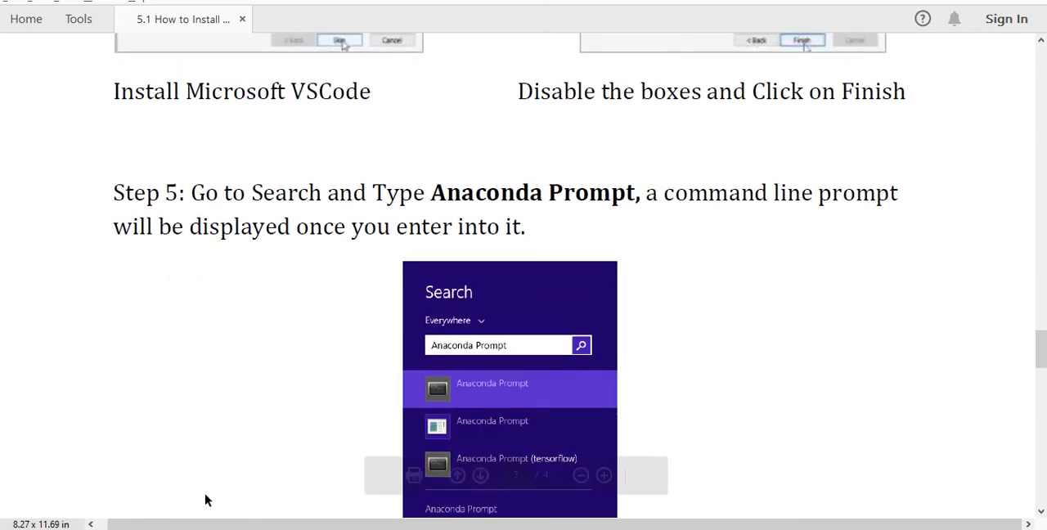
mouse_move(515, 475)
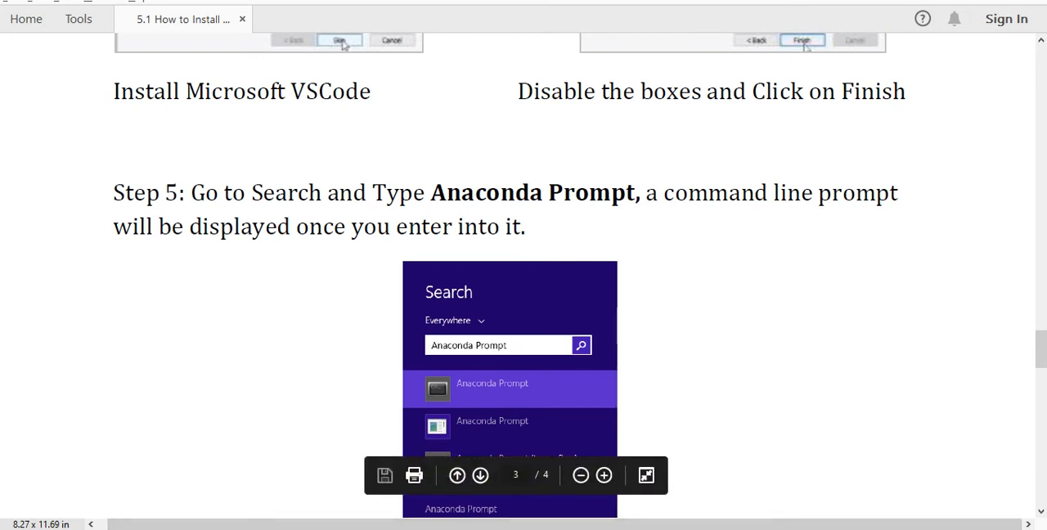
mouse_move(551, 389)
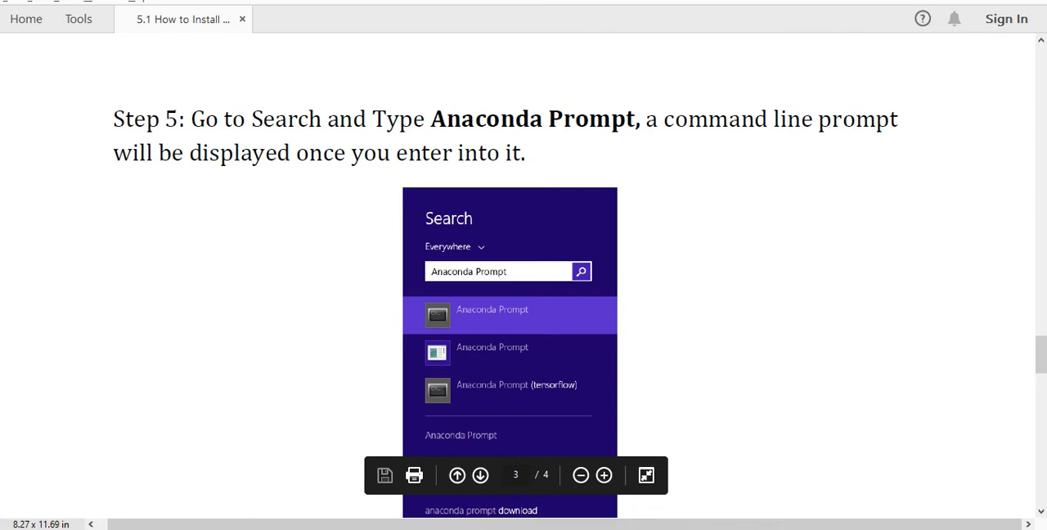
- Bring up the Anaconda Prompt window running Python 3.7.4
click(492, 309)
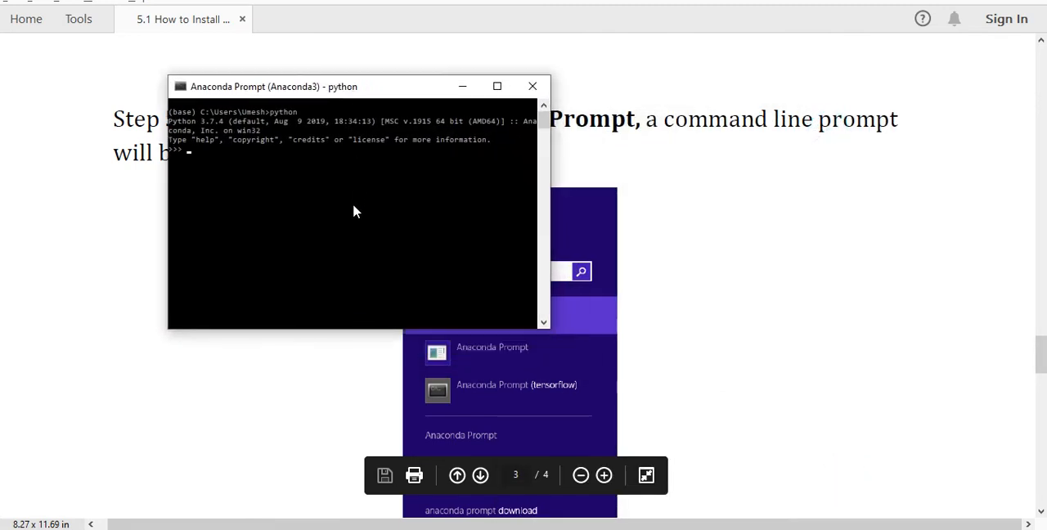
mouse_move(279, 131)
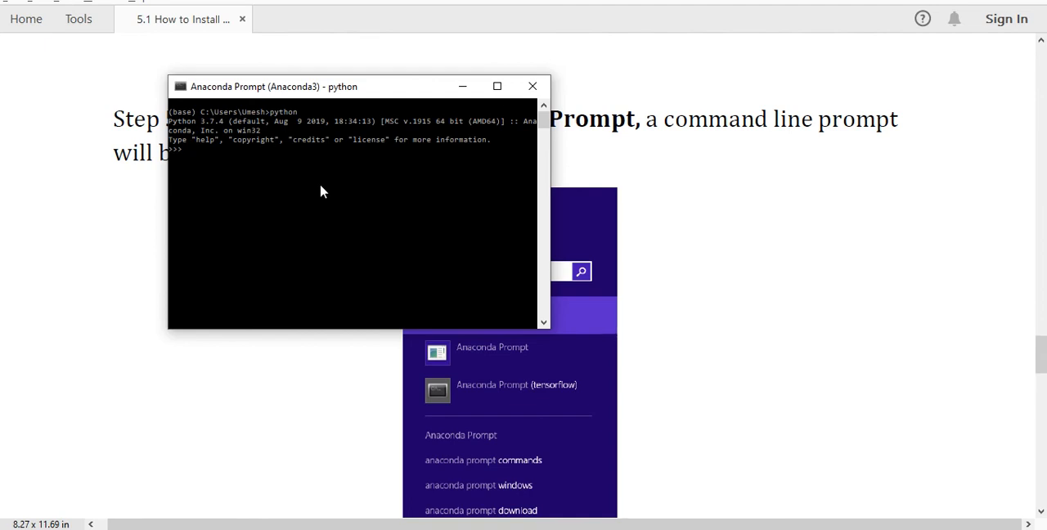
mouse_move(295, 121)
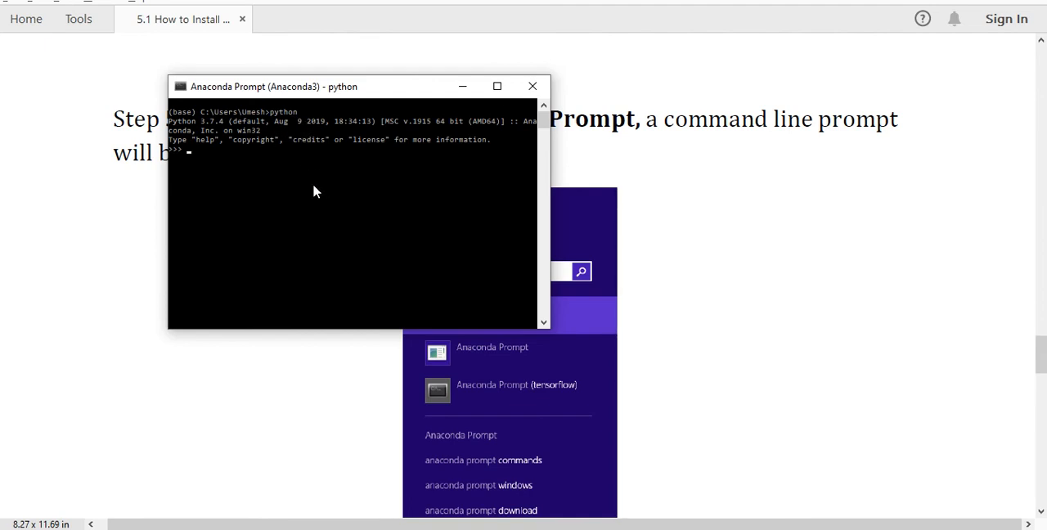
mouse_move(187, 146)
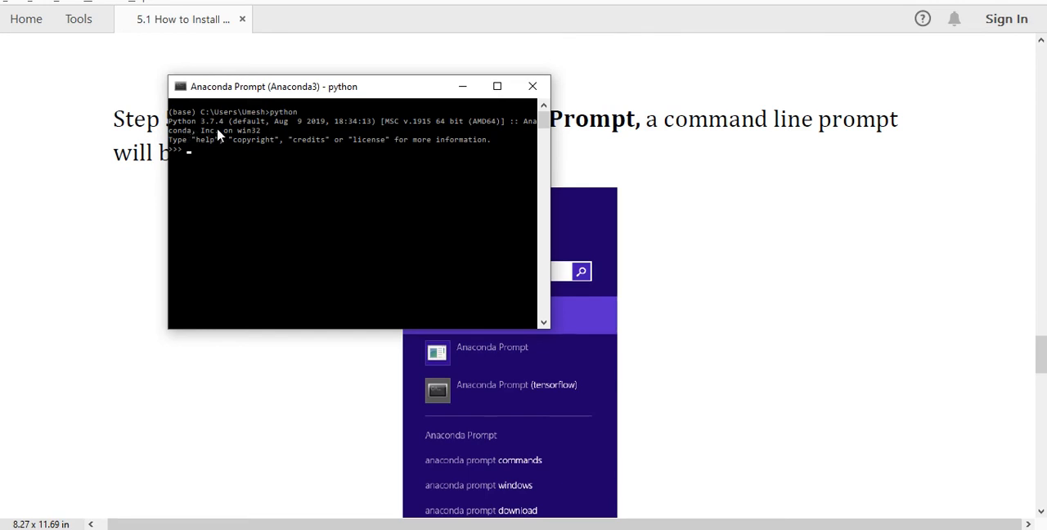
mouse_move(318, 97)
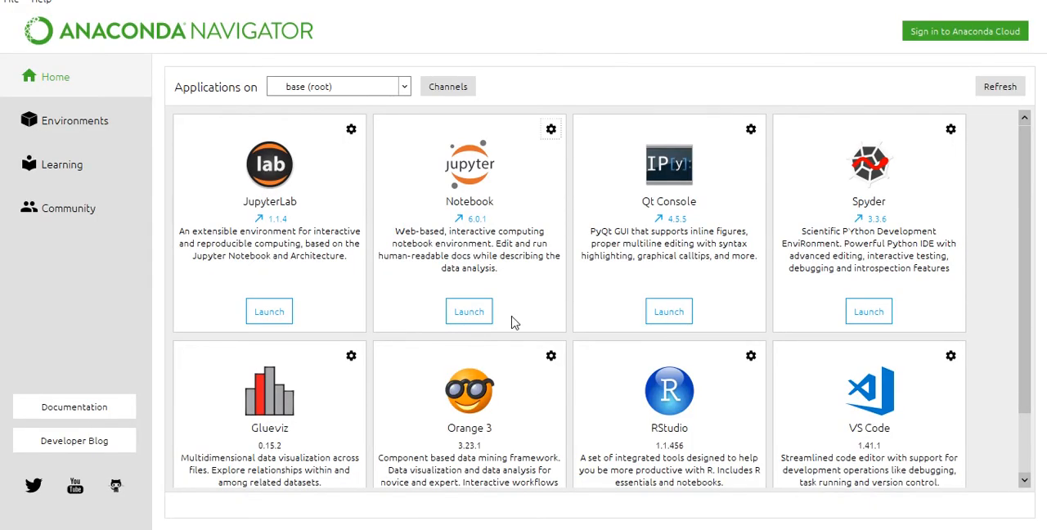
mouse_move(539, 418)
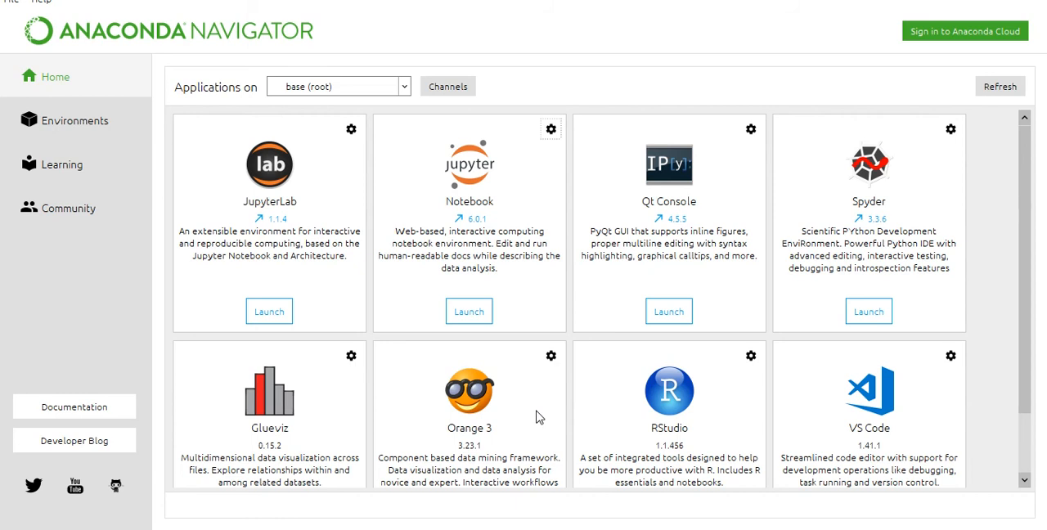
mouse_move(515, 298)
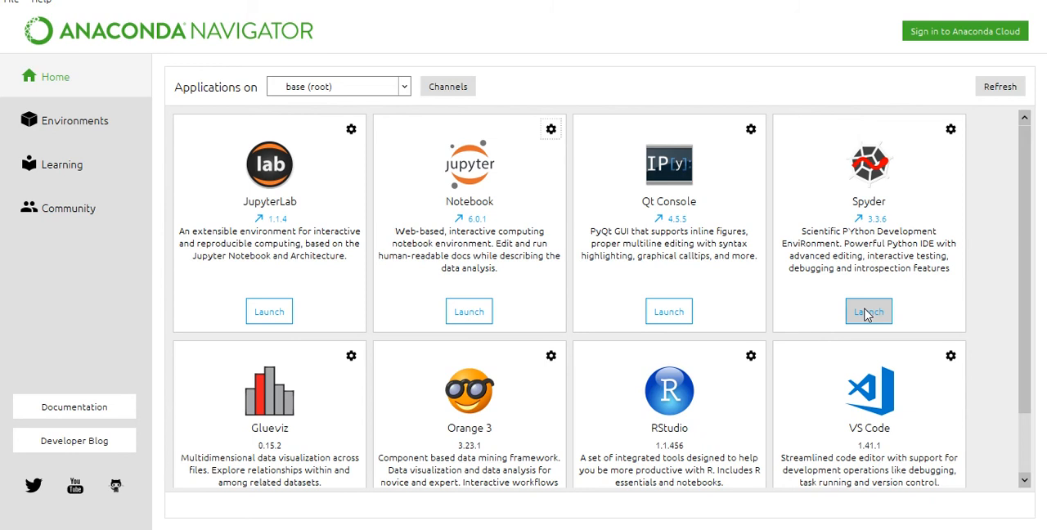
mouse_move(592, 255)
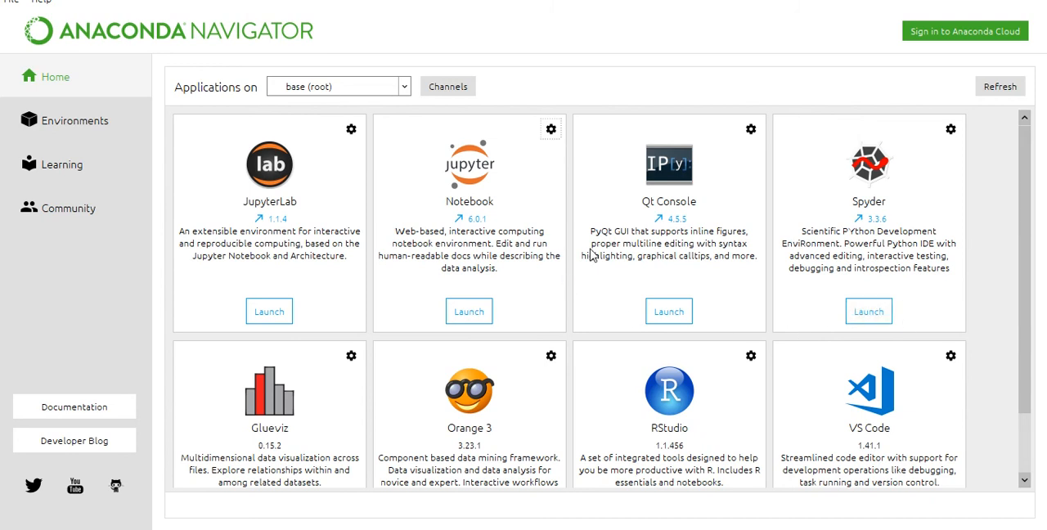
mouse_move(497, 292)
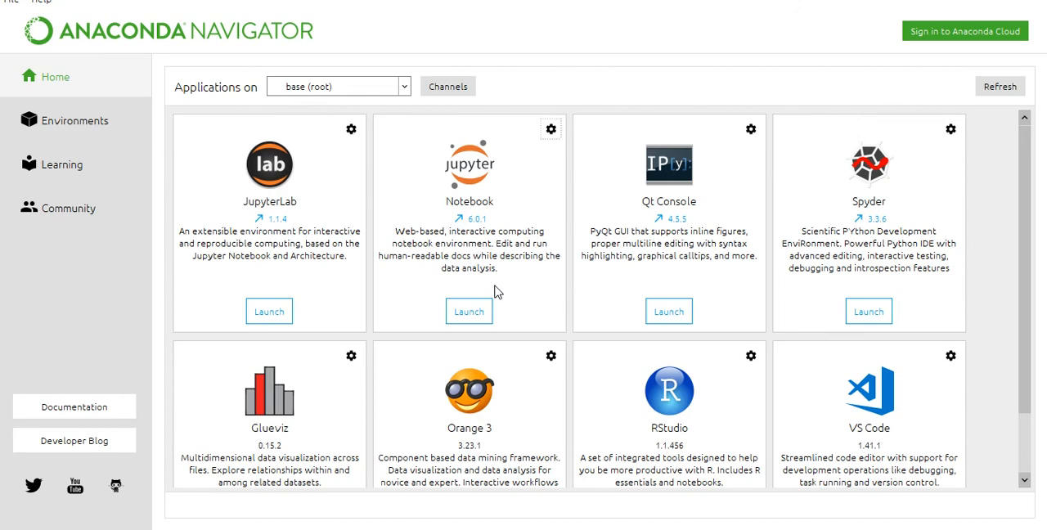
- View the Spyder workspace, then launch Jupyter Notebook at localhost:8888 from Navigator
click(868, 311)
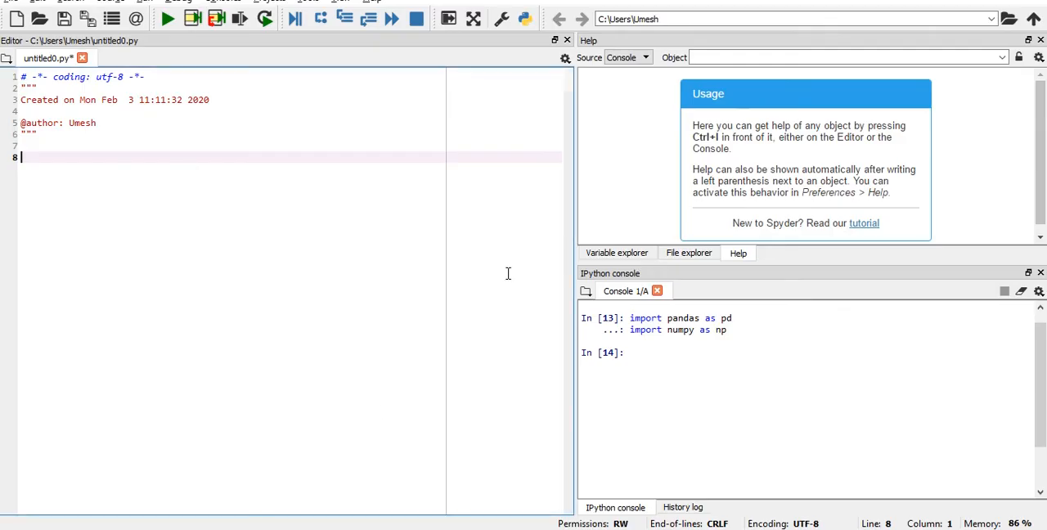
mouse_move(228, 241)
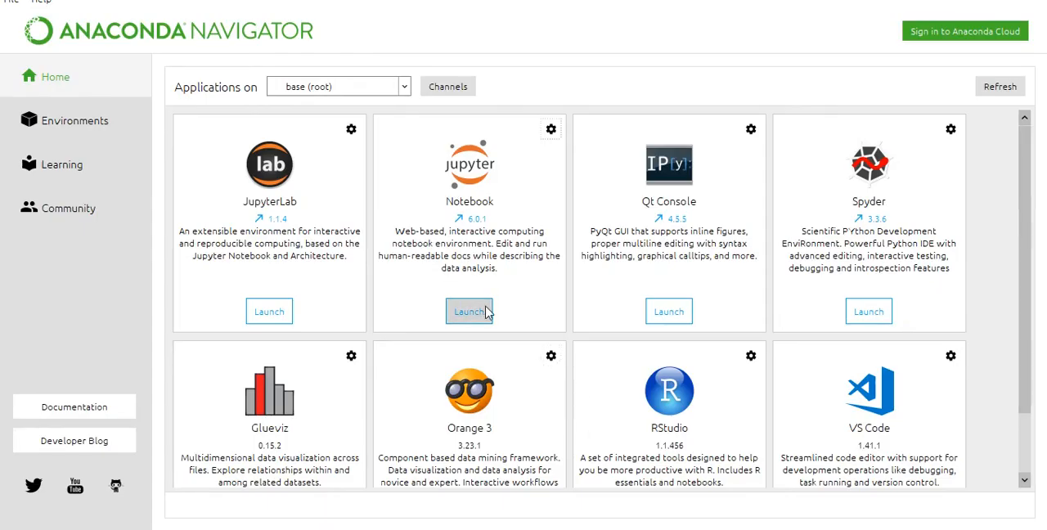
click(469, 311)
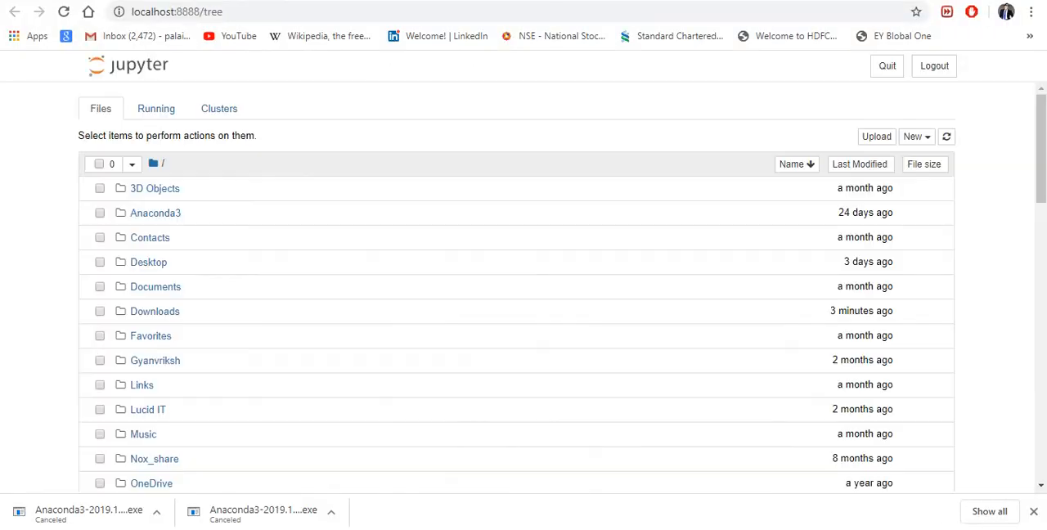